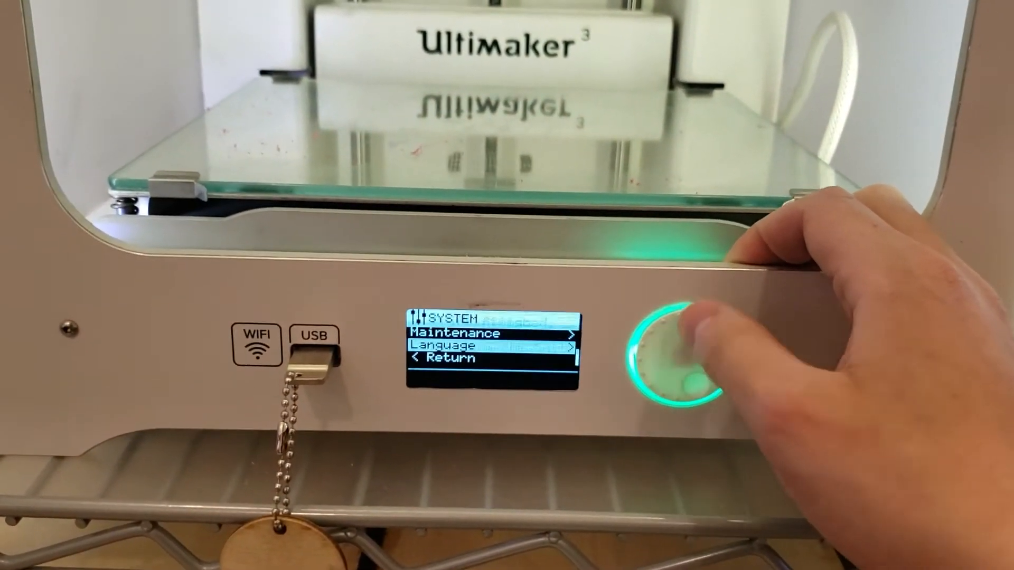
Select '< Return' in the System menu to reach the main menu (Print, Material/PrintCore, System)
left_click(672, 352)
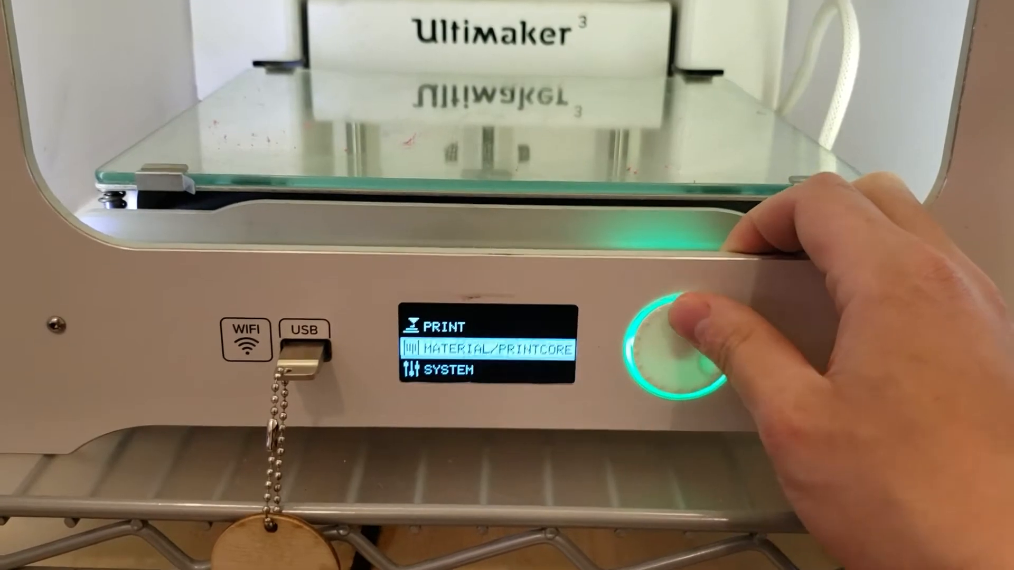